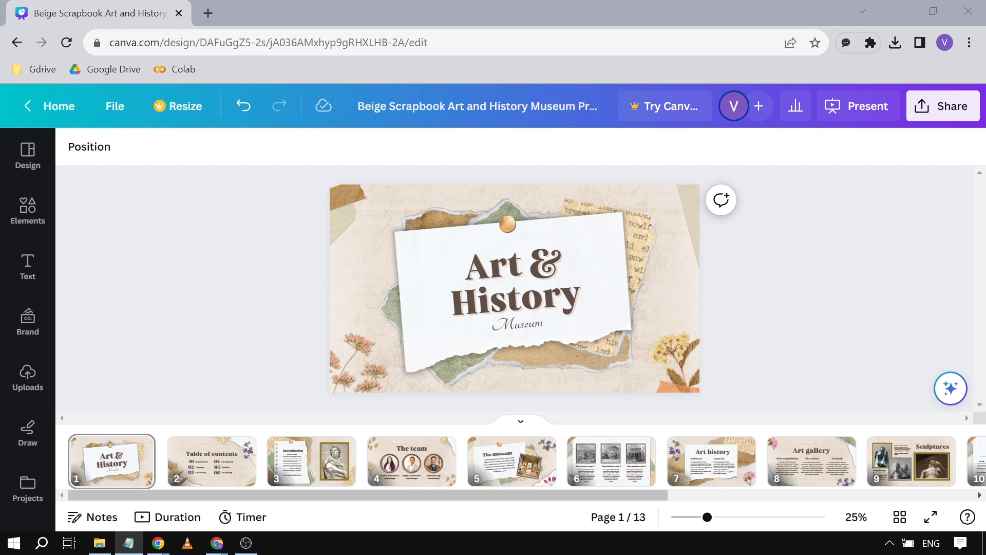
{"action": "mouse_move", "coordinate": [825, 175]}
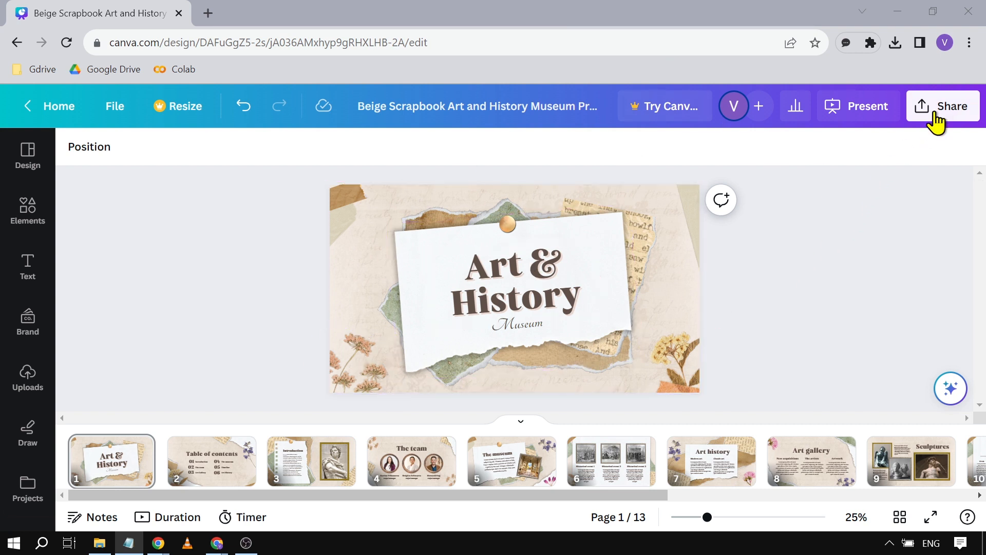
Step: Bring up the Share this design panel for the presentation
{"action": "left_click", "coordinate": [953, 106]}
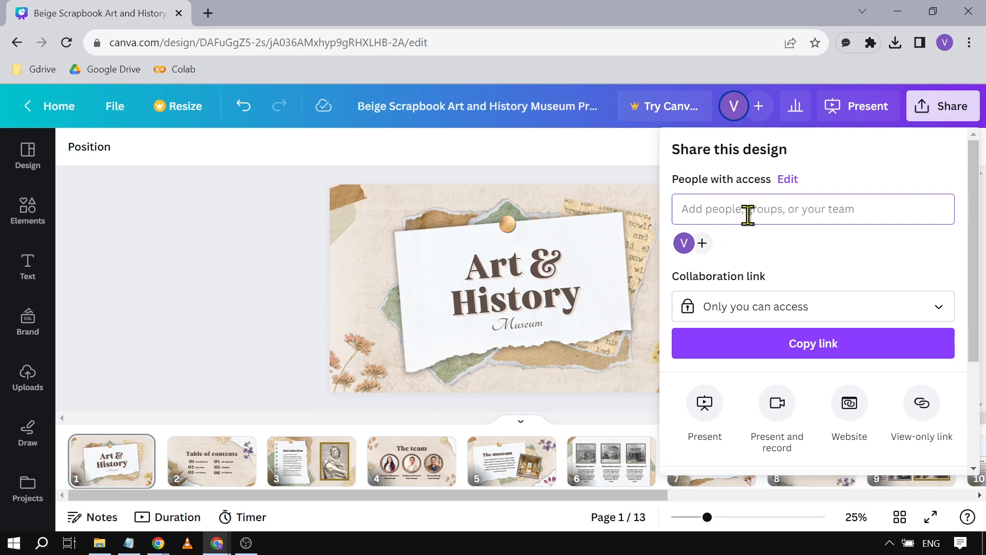
Step: Send the collaborator an invitation with the note 'Hey, you may', also inviting them to the team
{"action": "left_click", "coordinate": [787, 179]}
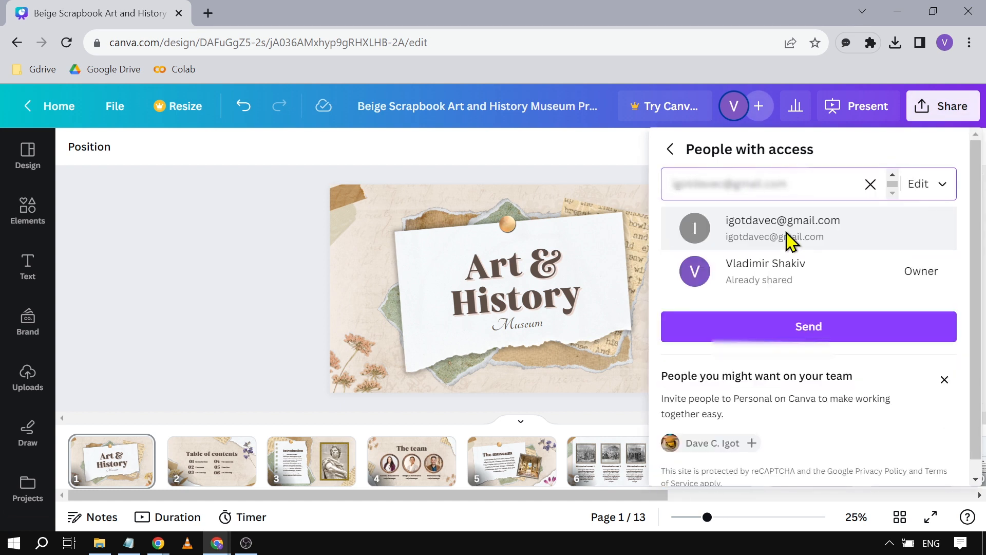
{"action": "type", "text": "Hey, you may"}
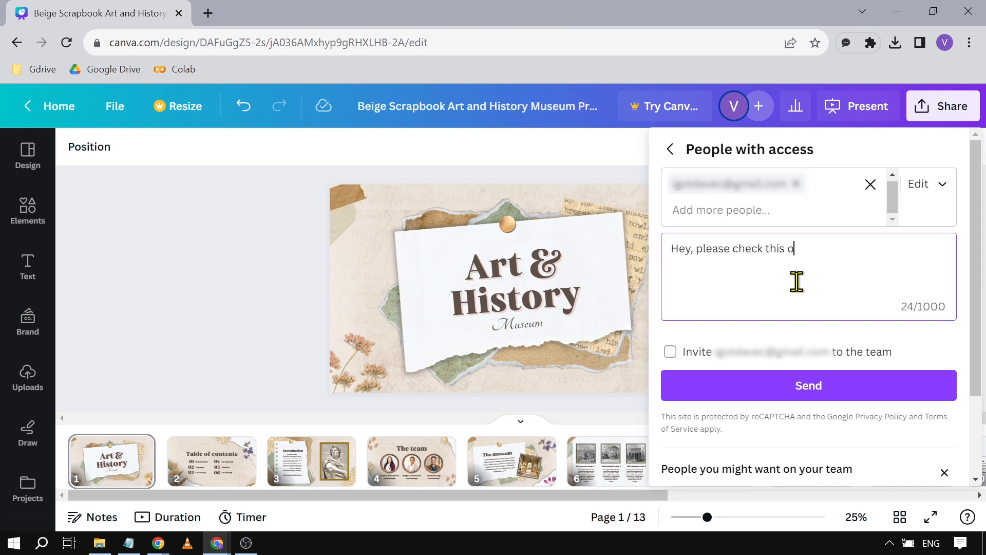
{"action": "left_click", "coordinate": [670, 351]}
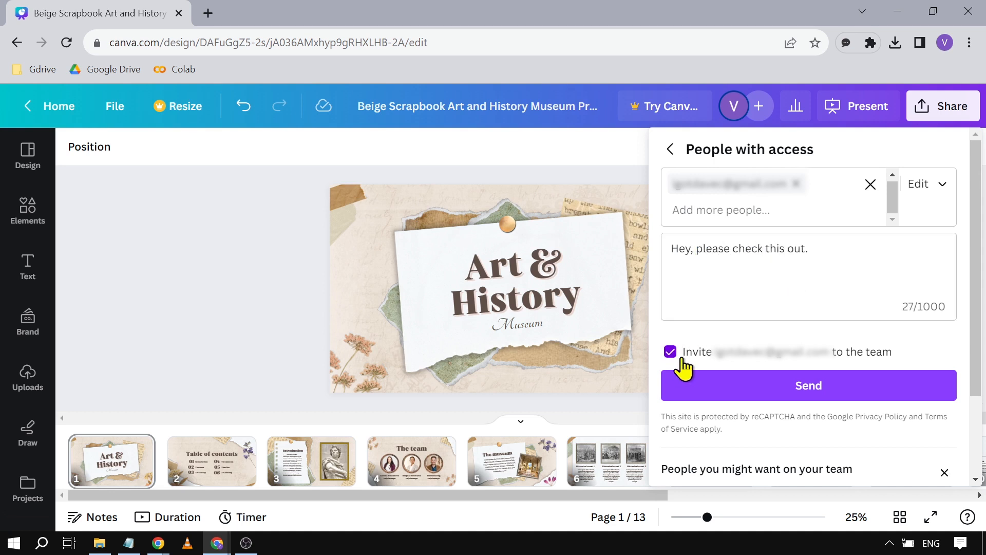
{"action": "left_click", "coordinate": [809, 385]}
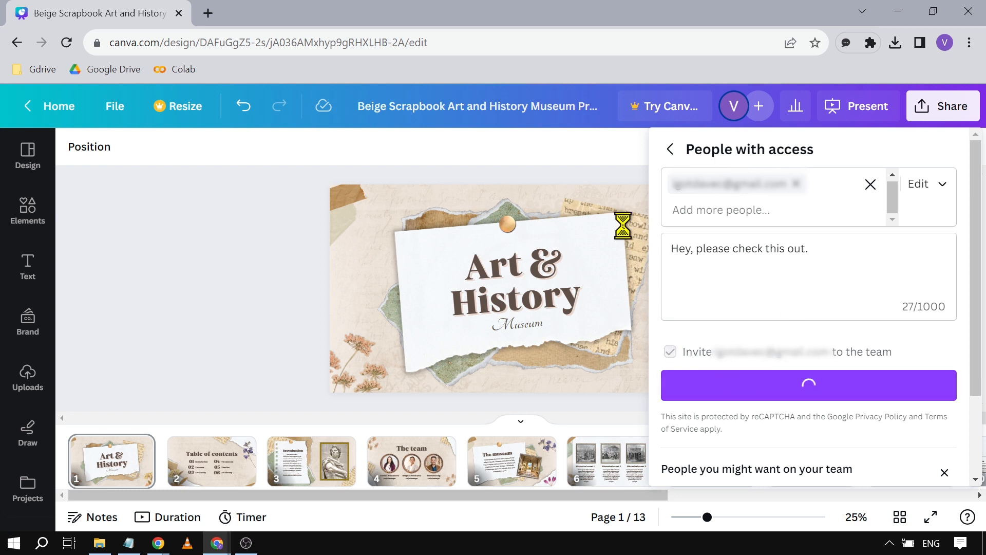
{"action": "left_click", "coordinate": [809, 385]}
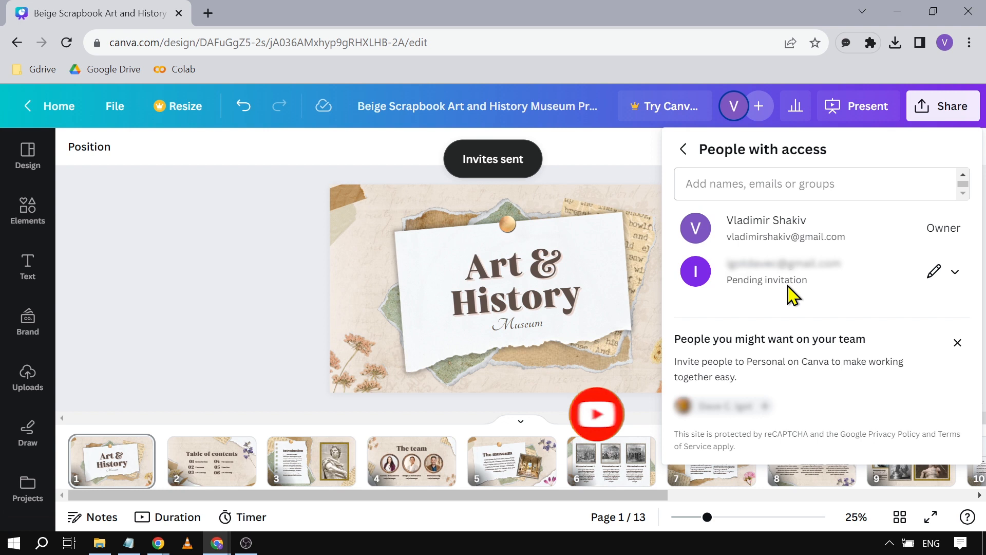
{"action": "left_click", "coordinate": [682, 149]}
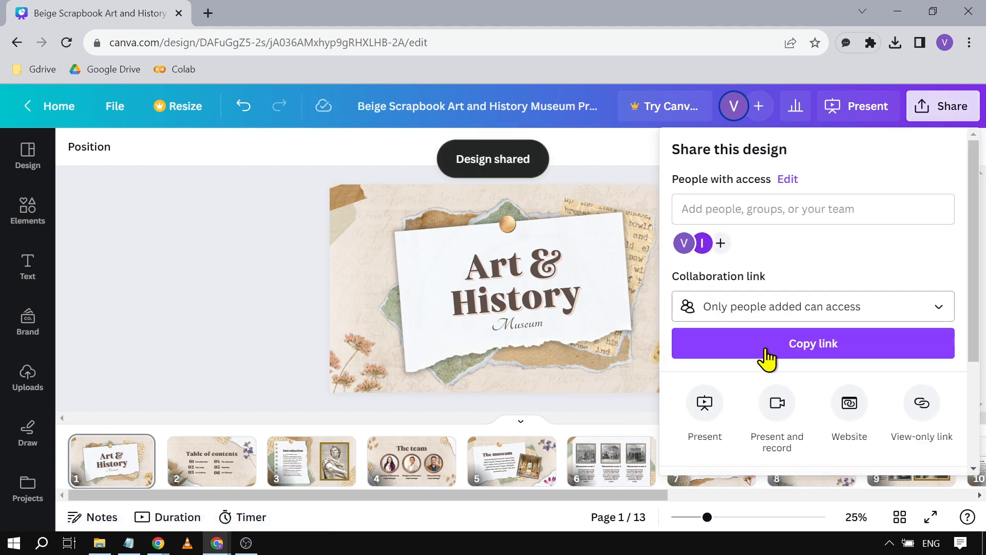
Step: Set the collaboration link to work for anyone with the link
{"action": "left_click", "coordinate": [812, 343]}
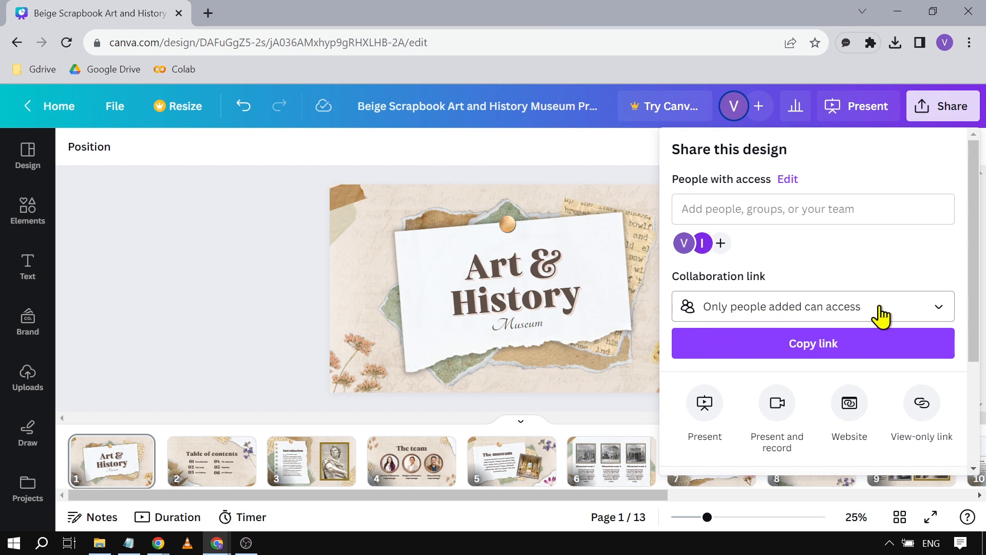
{"action": "left_click", "coordinate": [811, 306]}
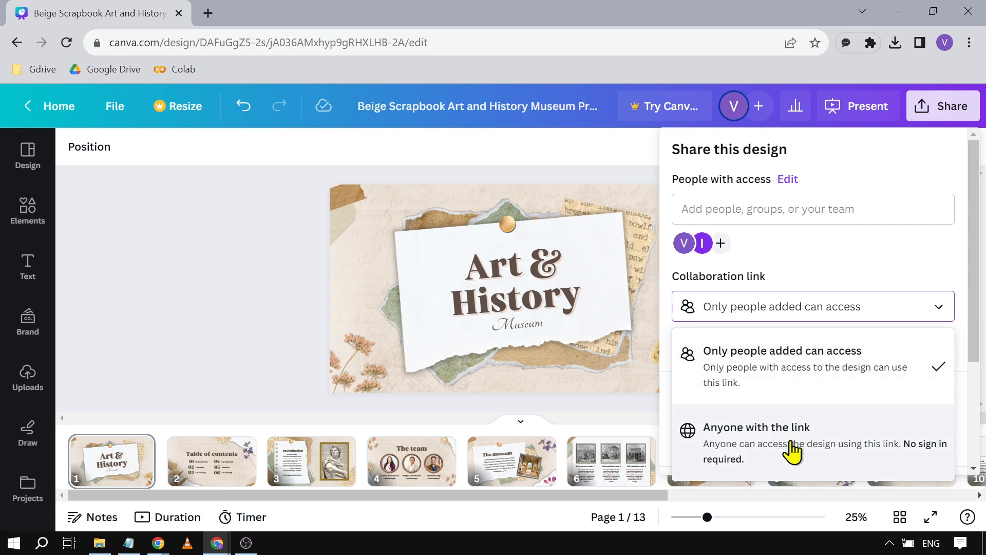
{"action": "left_click", "coordinate": [755, 426]}
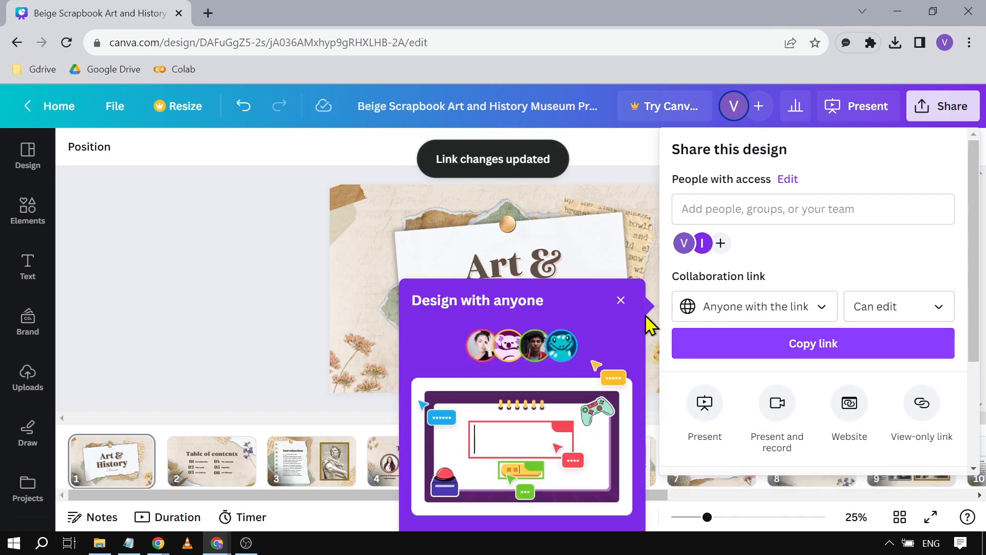
{"action": "left_click", "coordinate": [620, 300]}
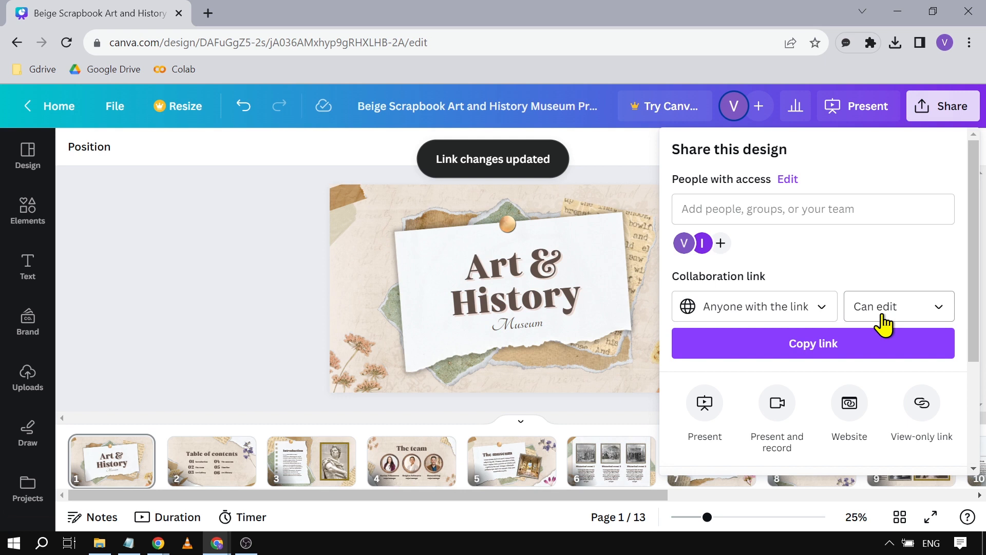
Step: Change the link permission from Can edit to Can view
{"action": "left_click", "coordinate": [897, 307]}
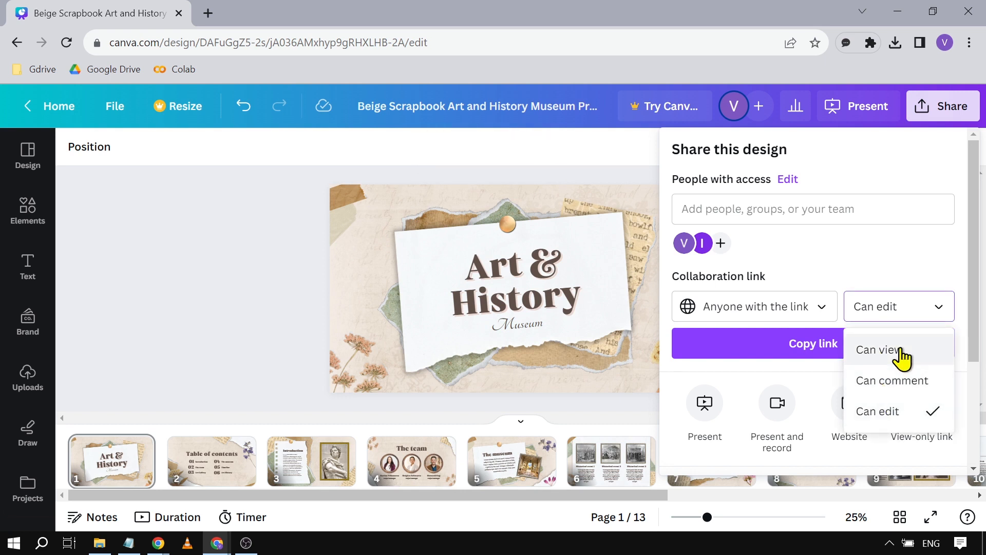
{"action": "mouse_move", "coordinate": [925, 356]}
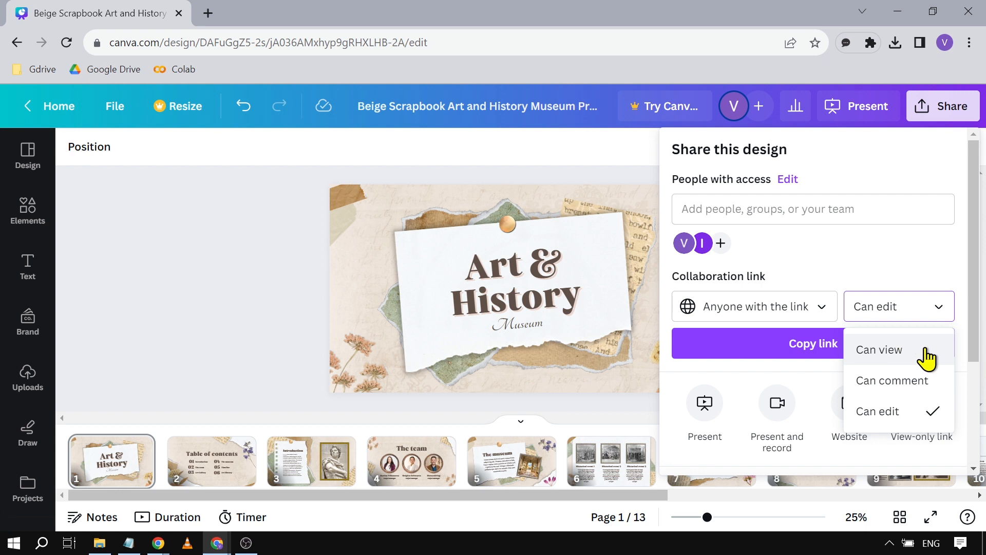
{"action": "left_click", "coordinate": [879, 350]}
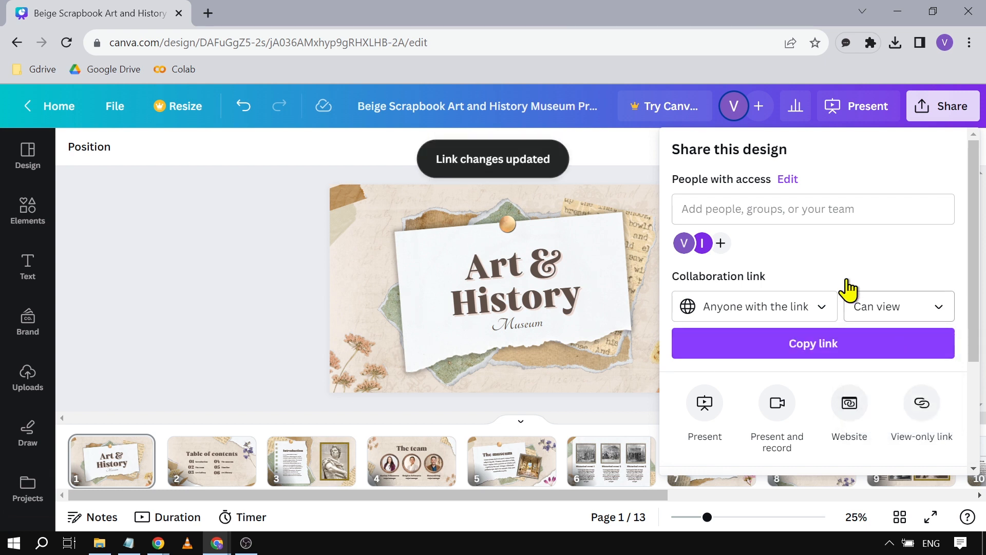
{"action": "left_click", "coordinate": [813, 343]}
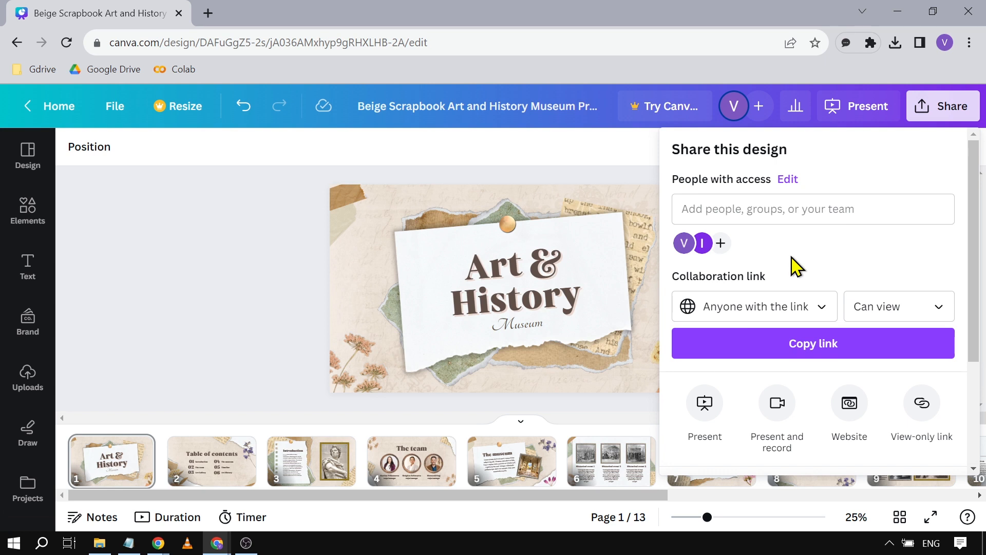
Step: Preview a few website pages, then launch the presentation as a website in a new tab
{"action": "left_click", "coordinate": [850, 412]}
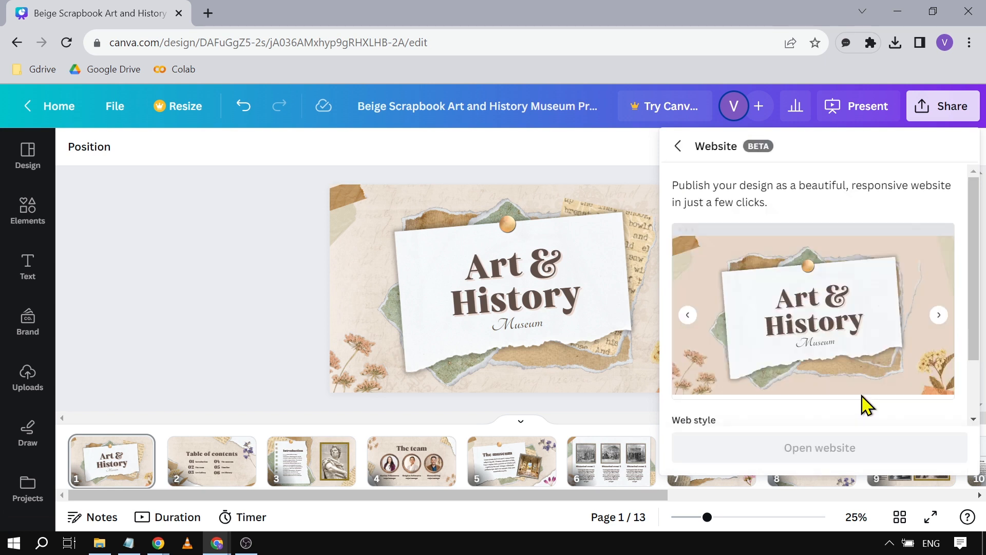
{"action": "left_click", "coordinate": [938, 314]}
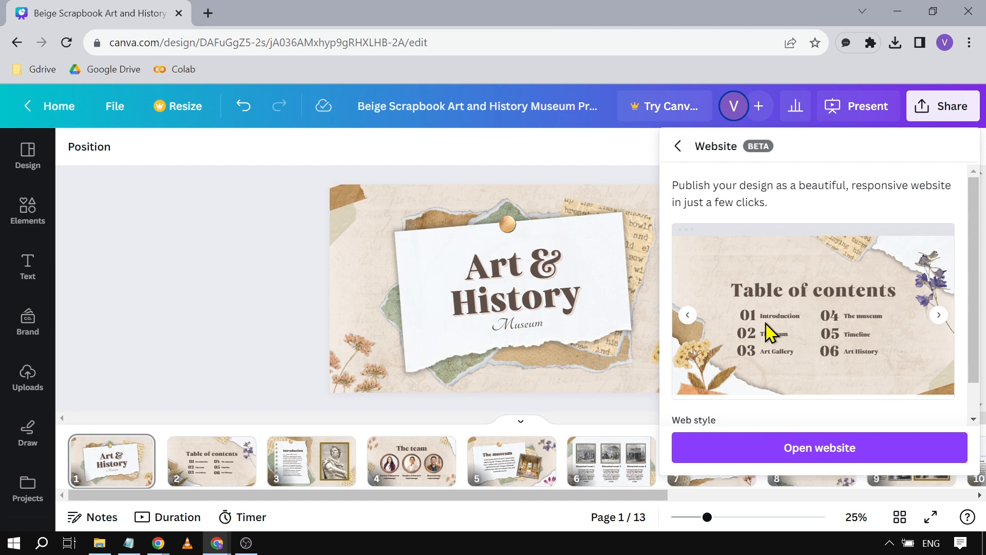
{"action": "left_click", "coordinate": [938, 315]}
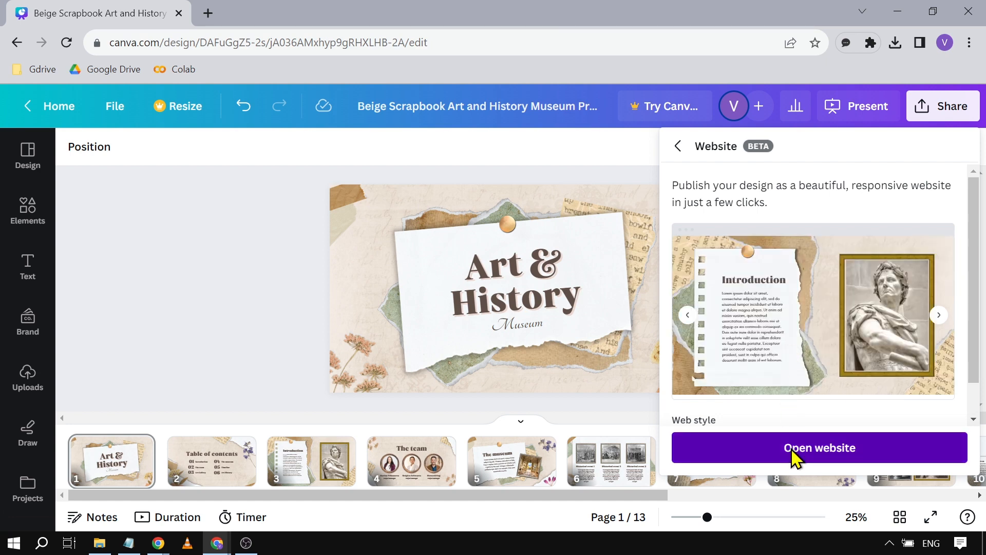
{"action": "left_click", "coordinate": [819, 447]}
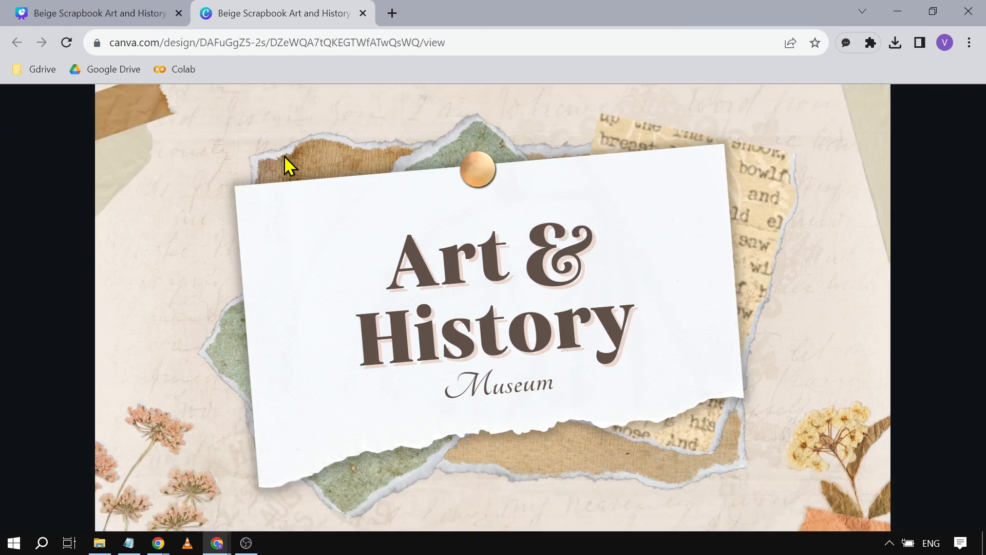
{"action": "mouse_move", "coordinate": [107, 534]}
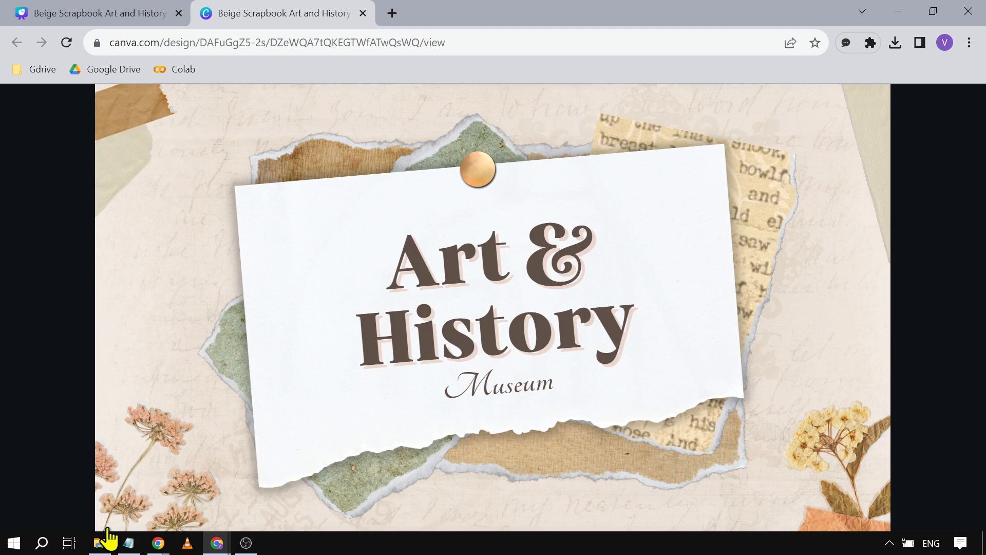
Step: Page forward to the Art history page and send a heart reaction
{"action": "left_click", "coordinate": [133, 508]}
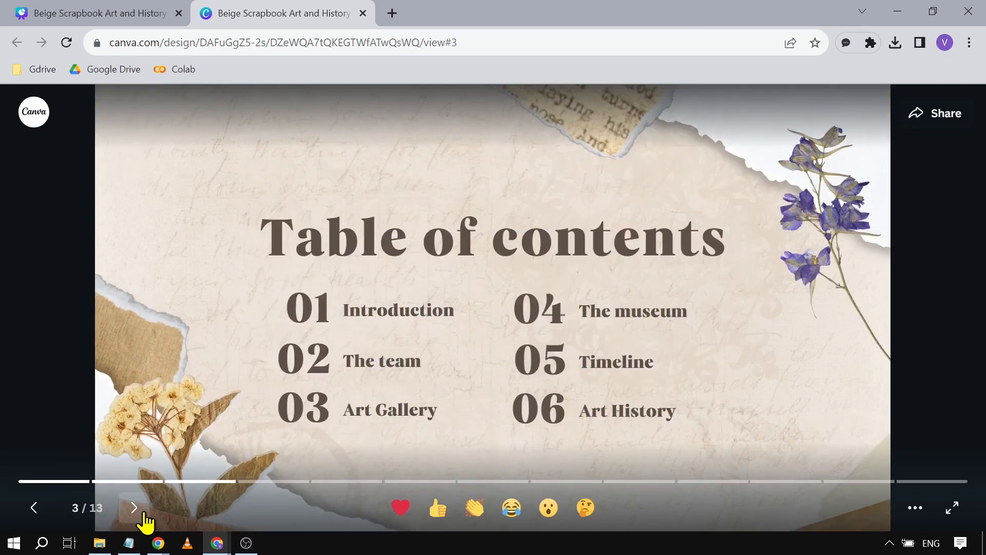
{"action": "left_click", "coordinate": [133, 507]}
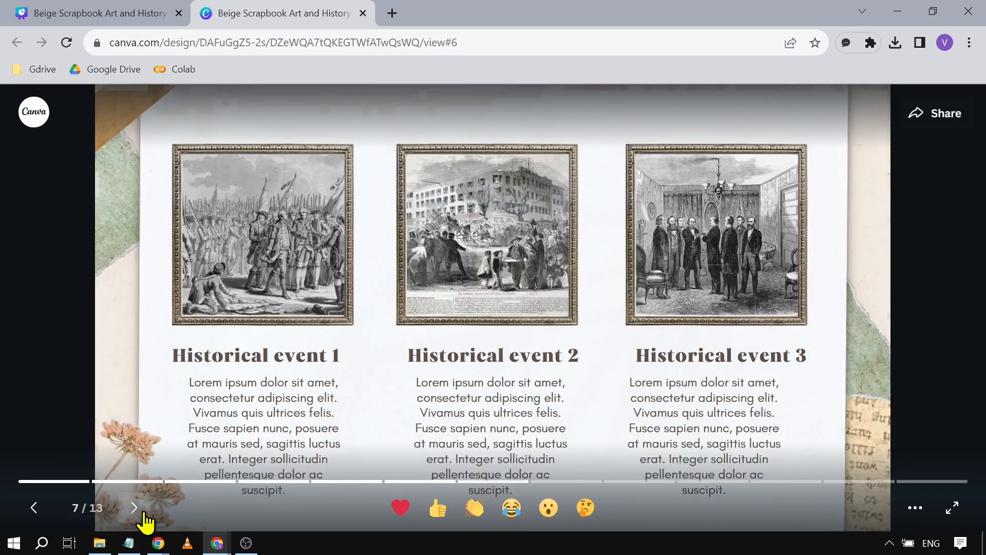
{"action": "left_click", "coordinate": [133, 508]}
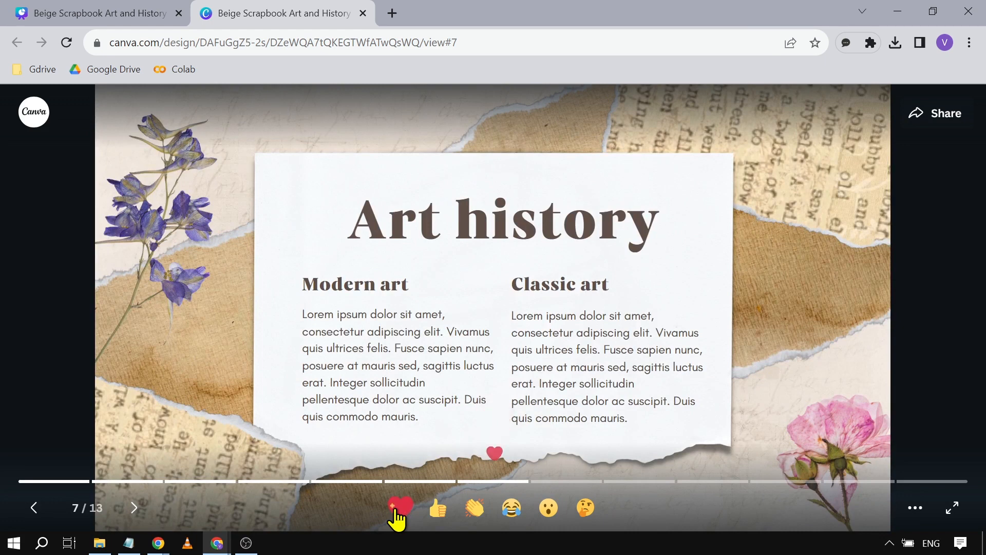
{"action": "left_click", "coordinate": [400, 508]}
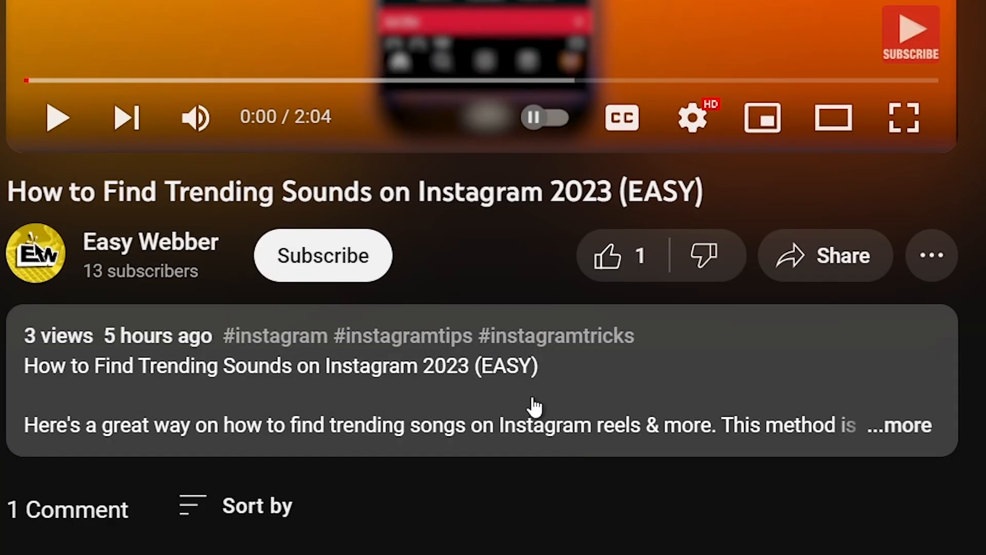
Step: Subscribe to the Easy Webber channel and like the video
{"action": "left_click", "coordinate": [321, 255]}
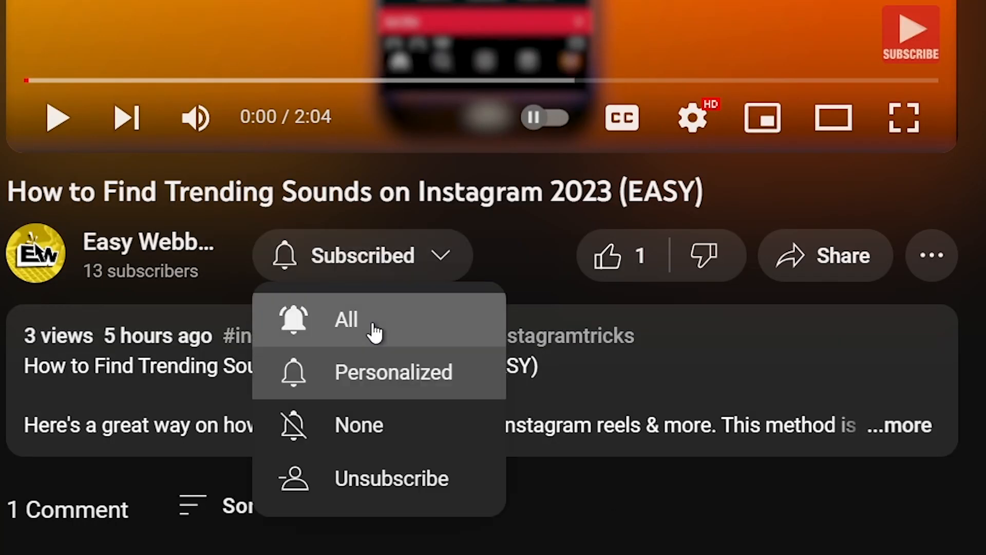
{"action": "left_click", "coordinate": [607, 254]}
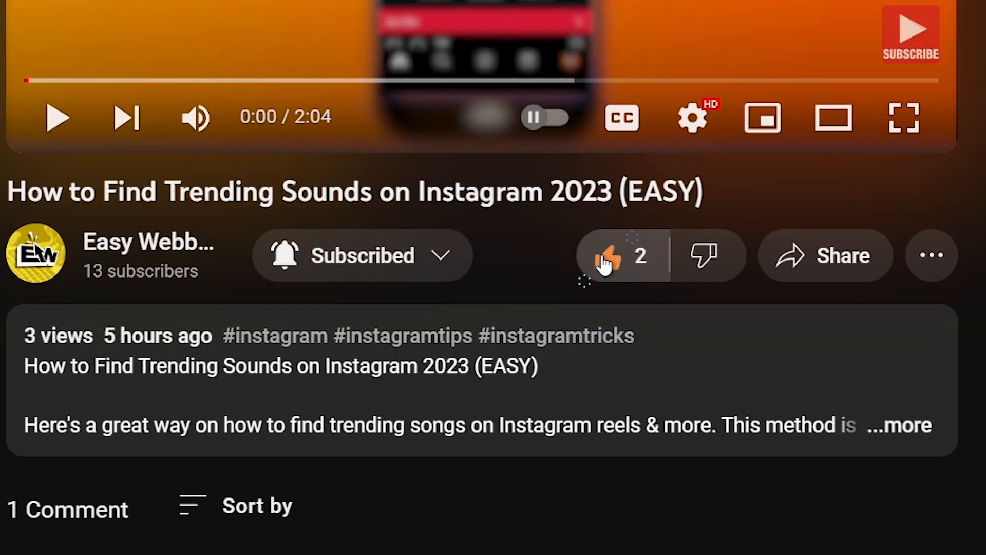